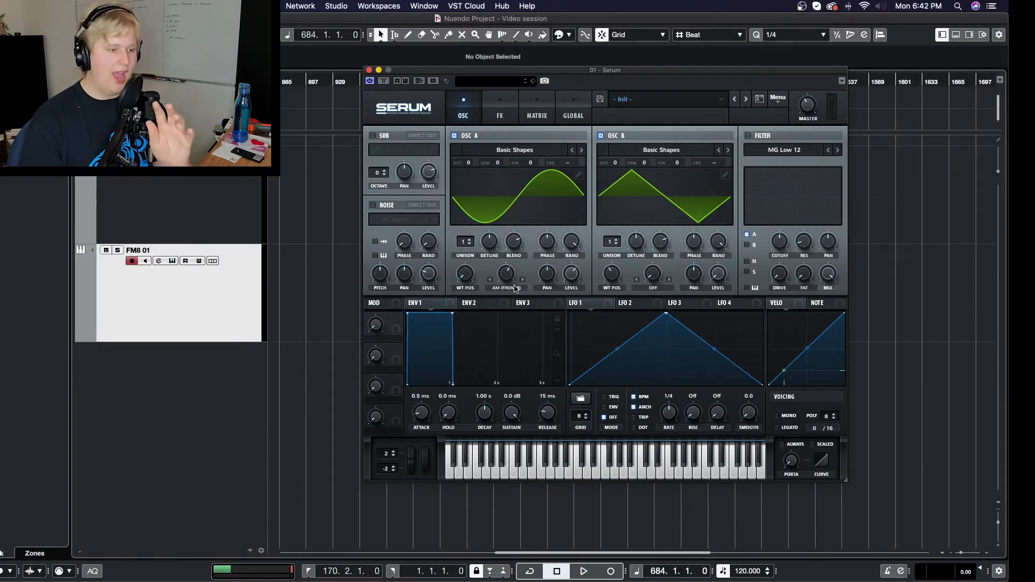
pyautogui.moveTo(671, 213)
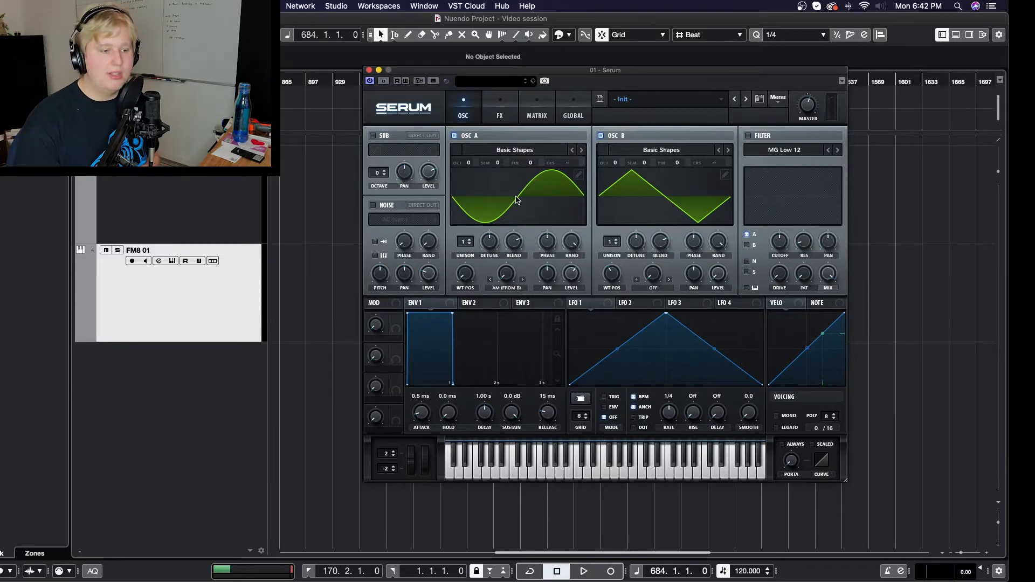
pyautogui.moveTo(505, 273)
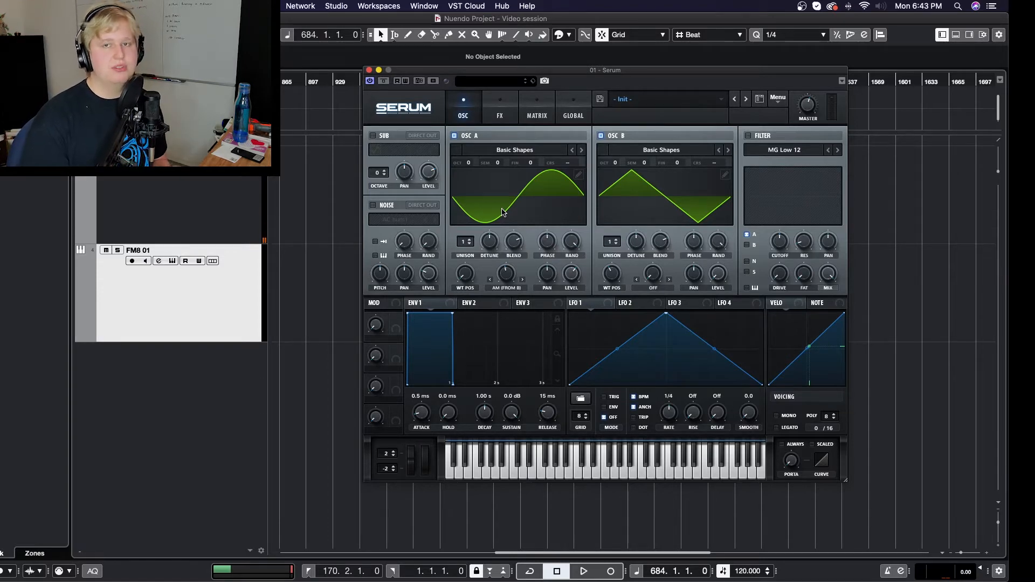
pyautogui.moveTo(587, 244)
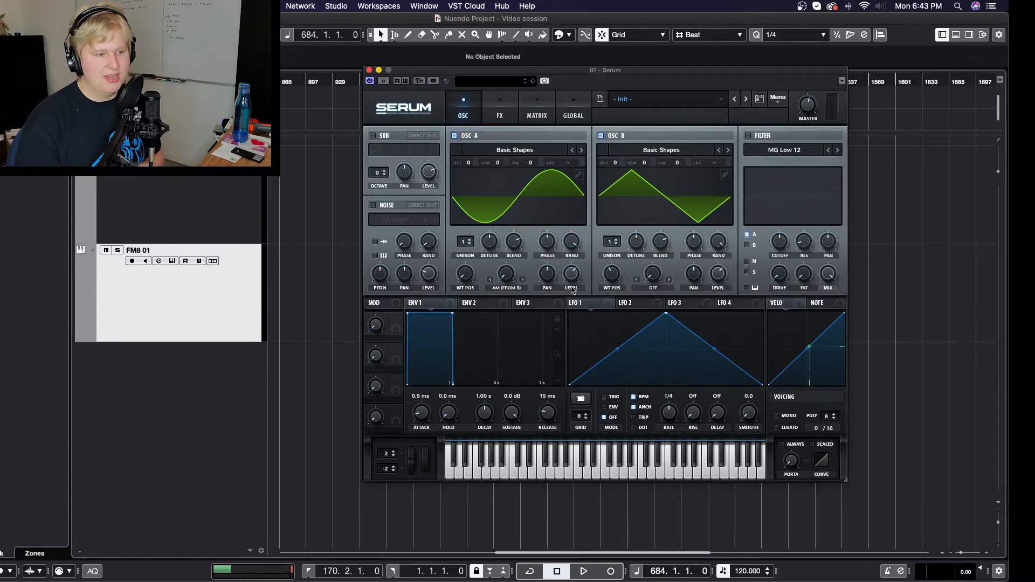
pyautogui.moveTo(572, 274)
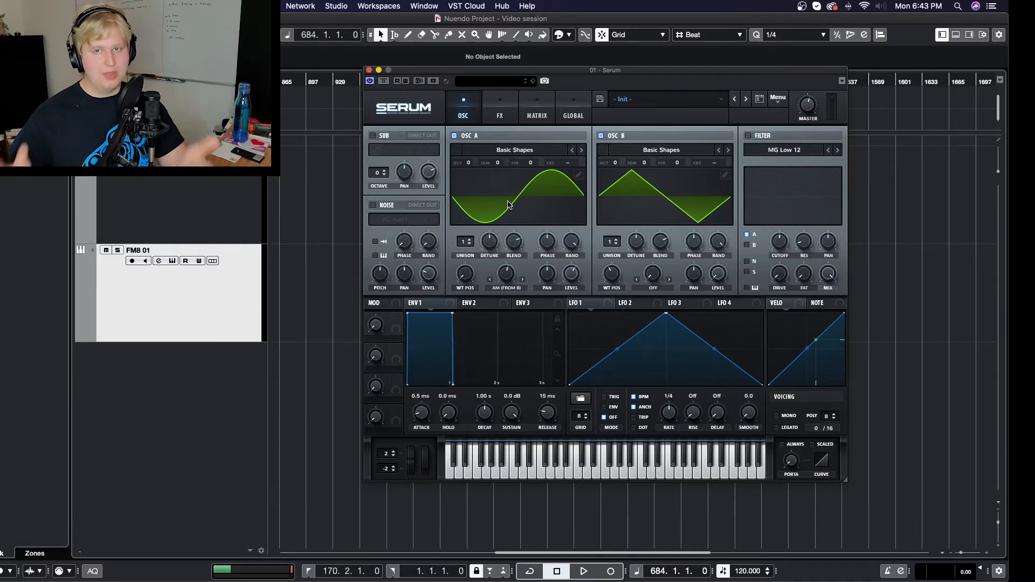
pyautogui.moveTo(452, 300)
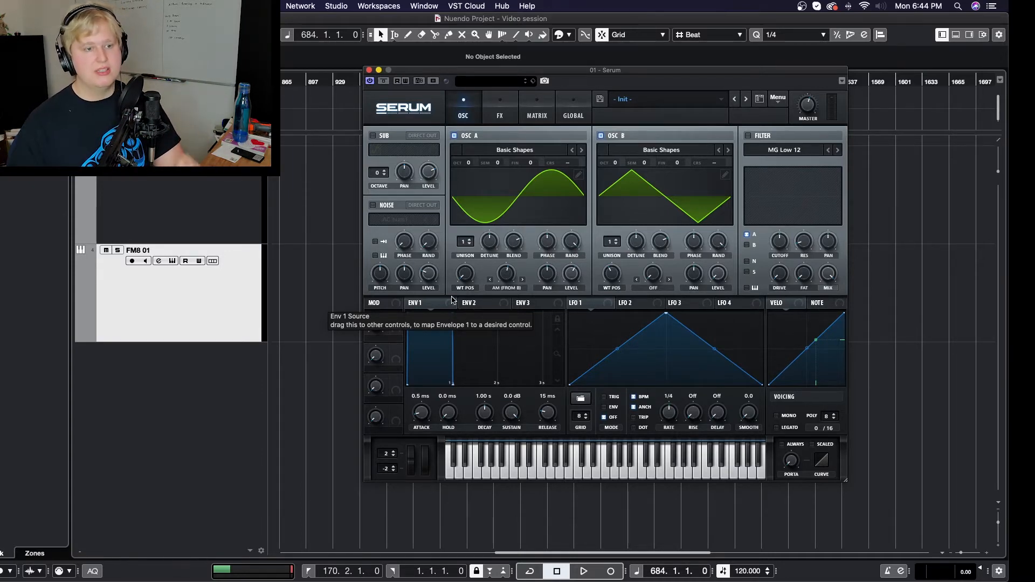
# Set oscillator A's warp mode to FM (from B) so the saw frequency-modulates the sine
pyautogui.click(506, 288)
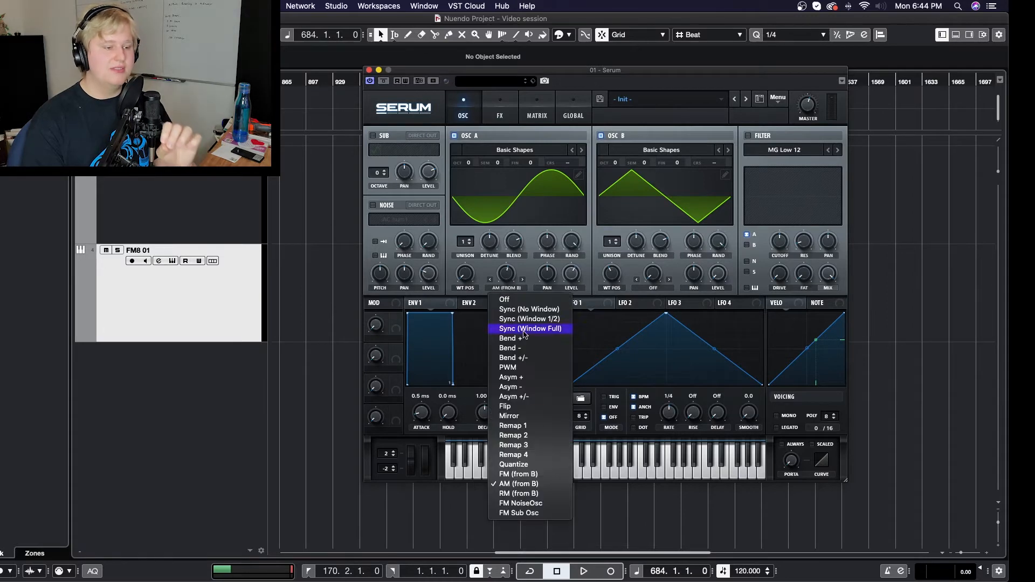
pyautogui.click(519, 475)
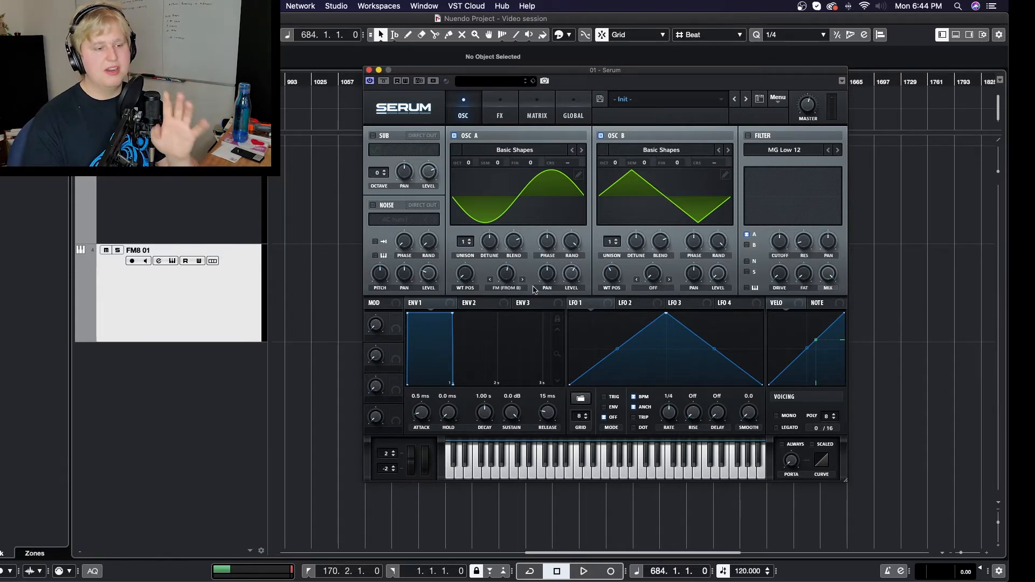
pyautogui.moveTo(463, 277)
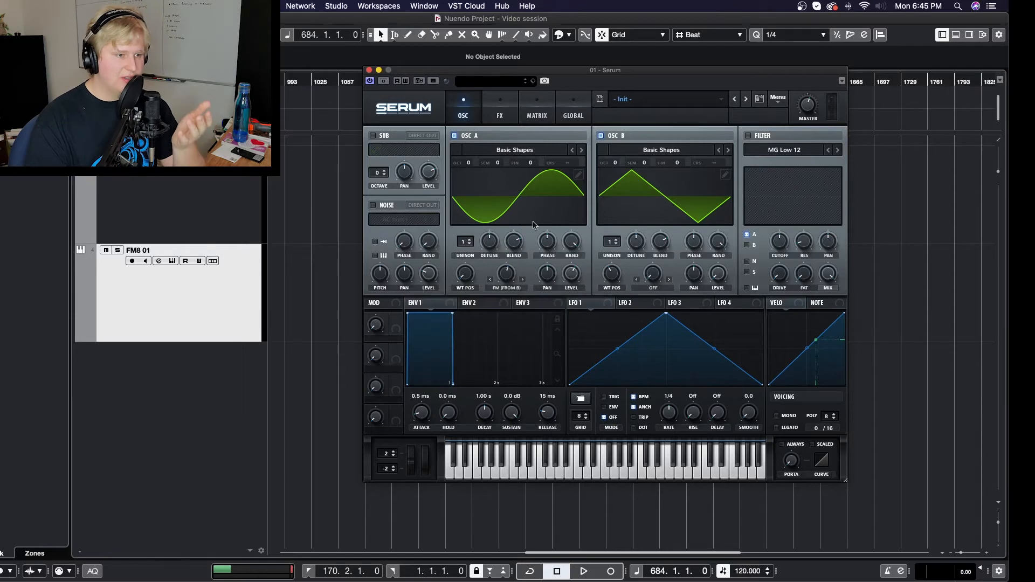
pyautogui.moveTo(492, 394)
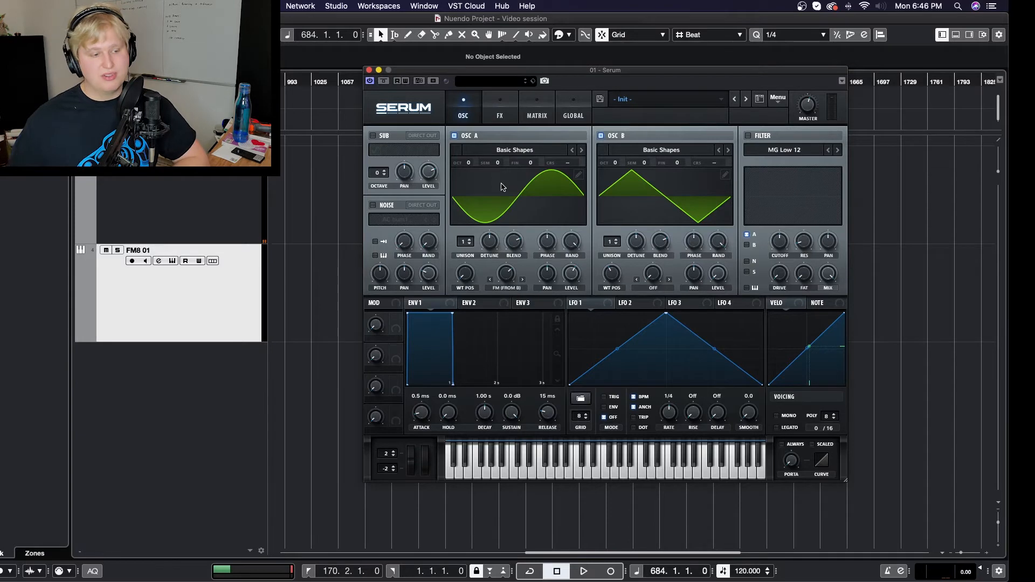
pyautogui.moveTo(504, 281)
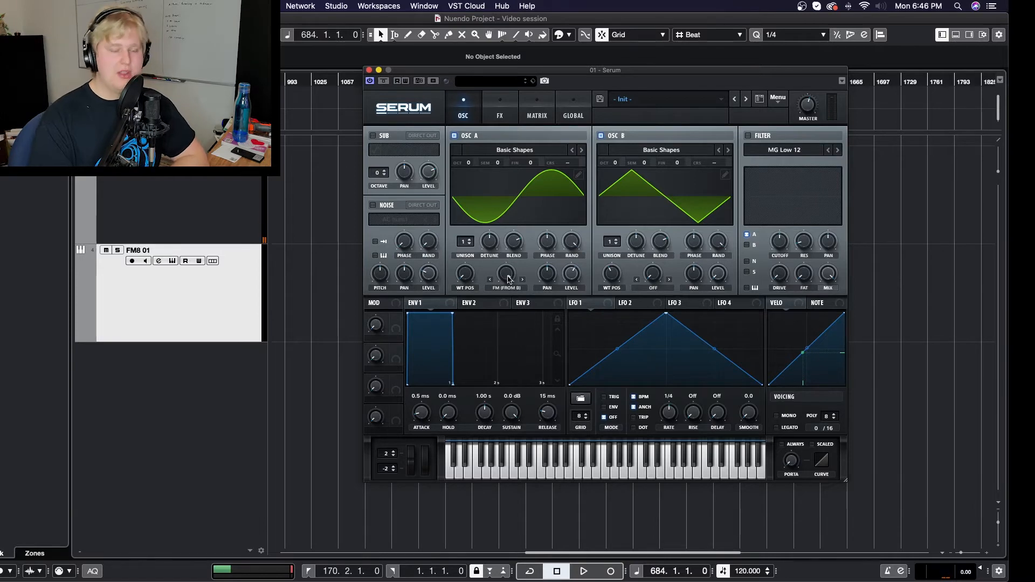
pyautogui.moveTo(504, 287)
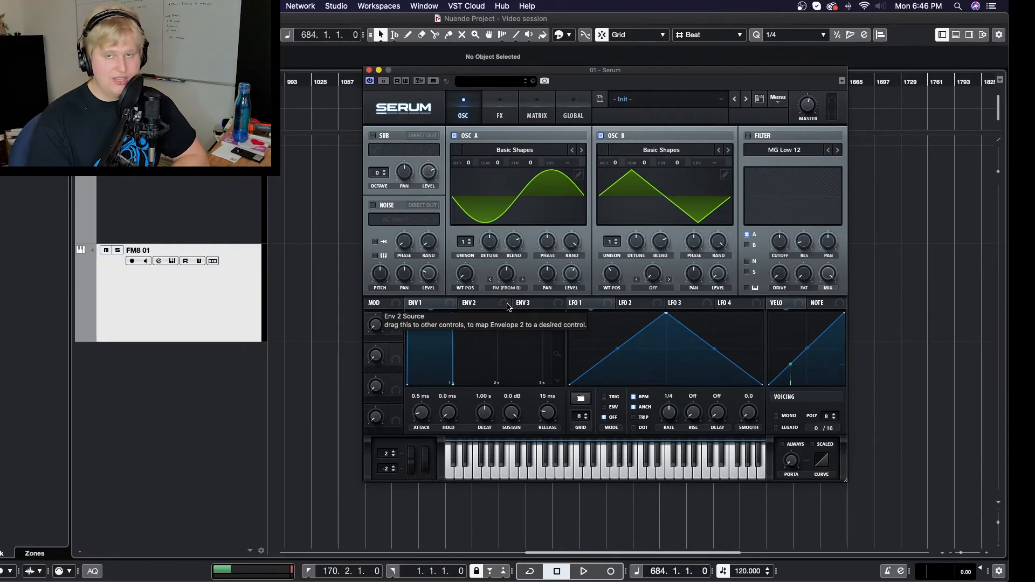
pyautogui.moveTo(723, 152)
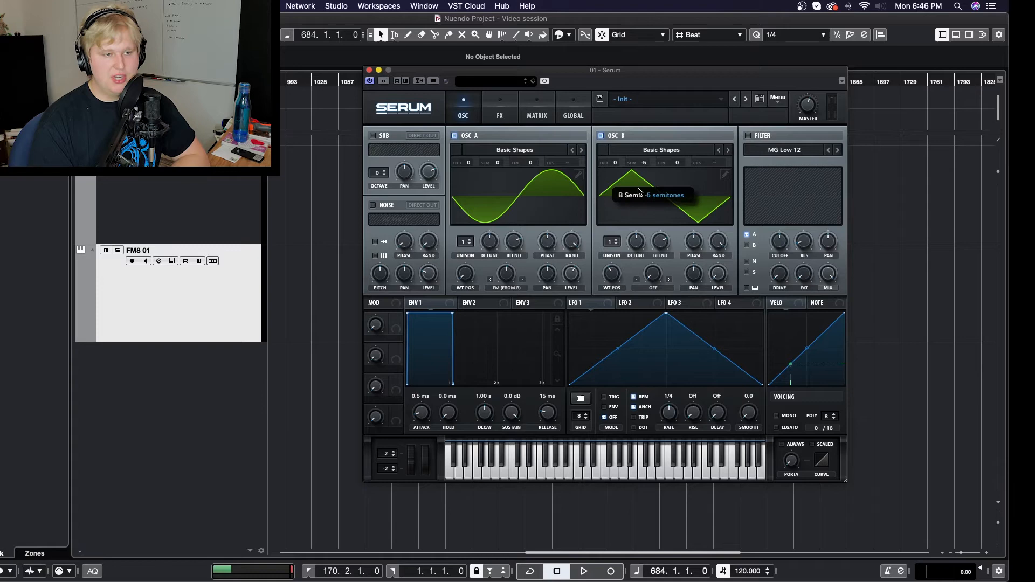
pyautogui.moveTo(693, 87)
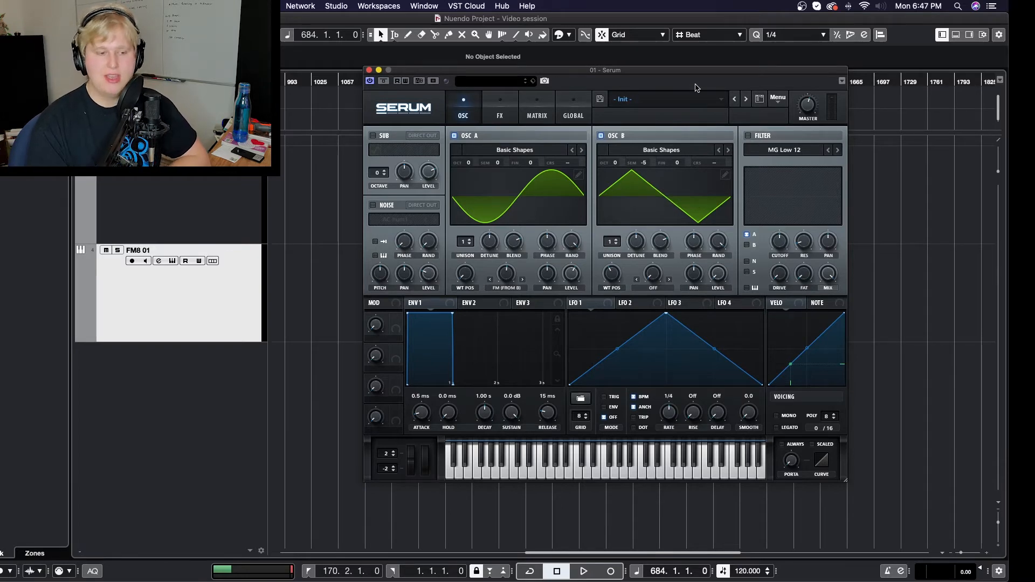
pyautogui.moveTo(501, 282)
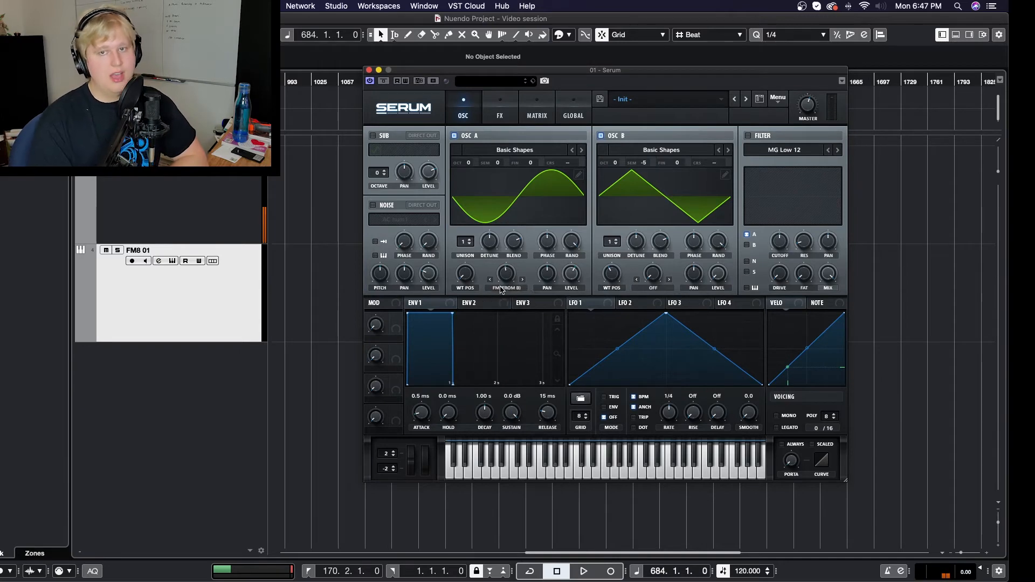
pyautogui.moveTo(505, 289)
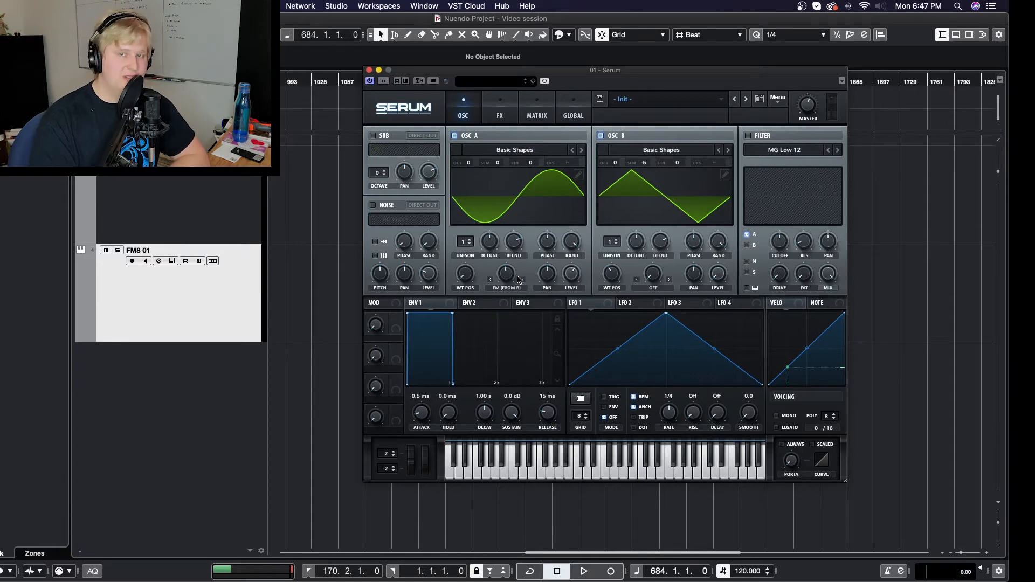
pyautogui.moveTo(506, 273)
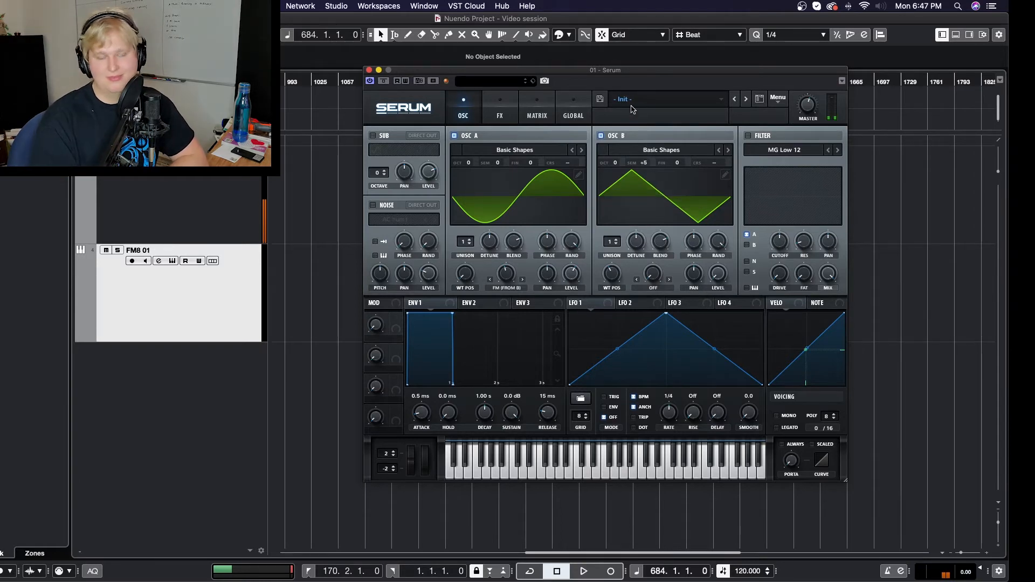
pyautogui.moveTo(635, 241)
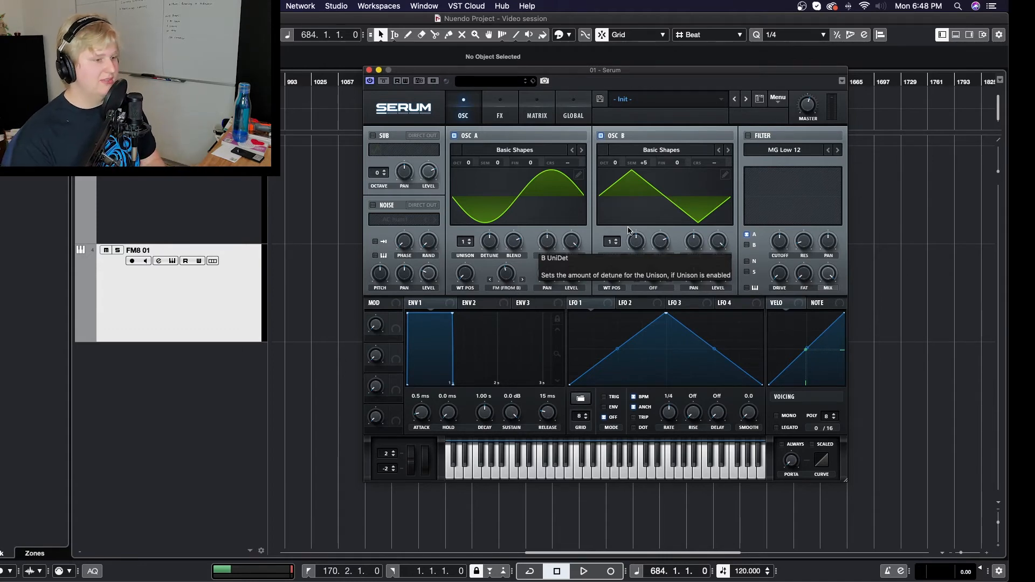
pyautogui.moveTo(806, 220)
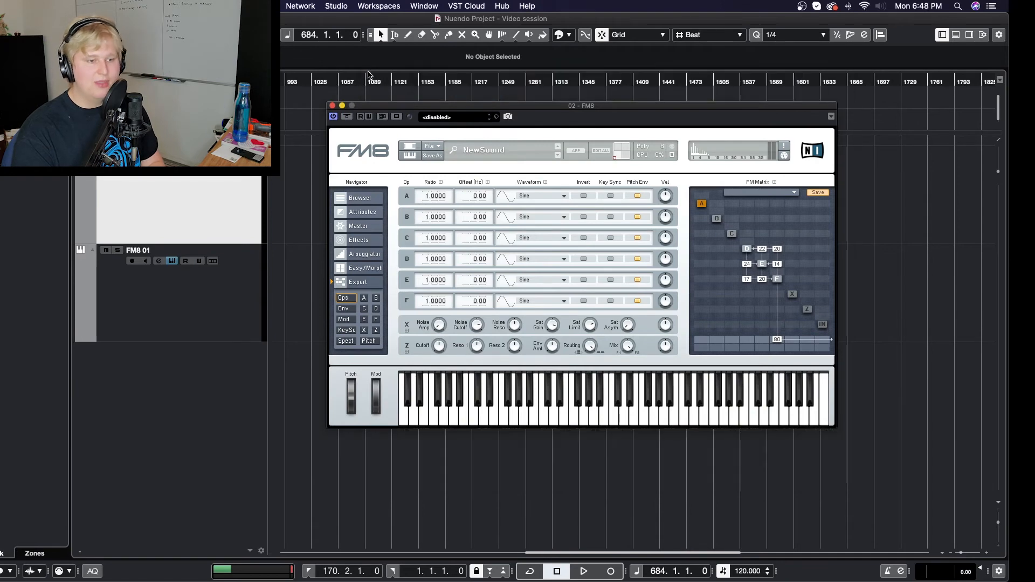
pyautogui.moveTo(848, 225)
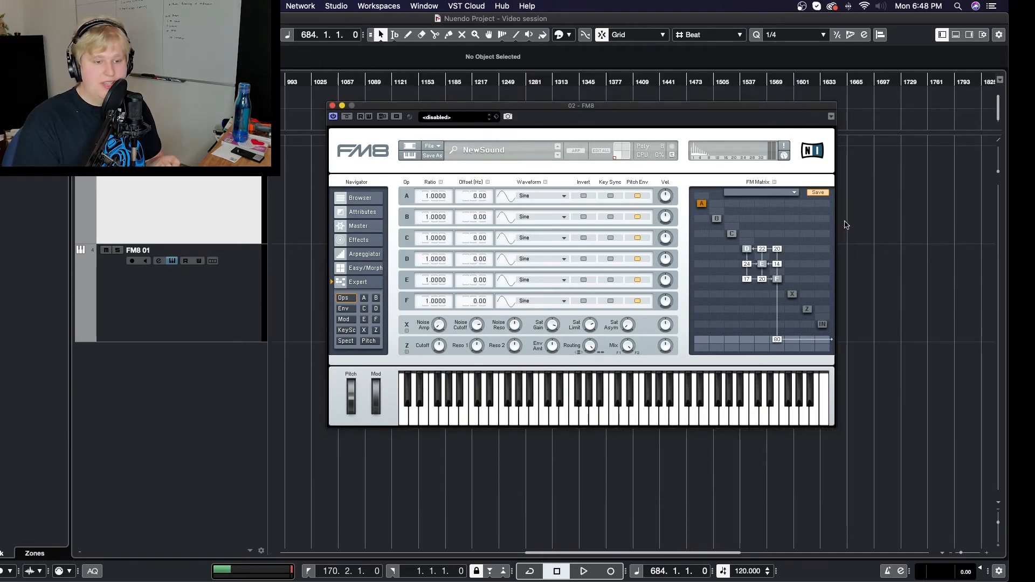
pyautogui.moveTo(794, 267)
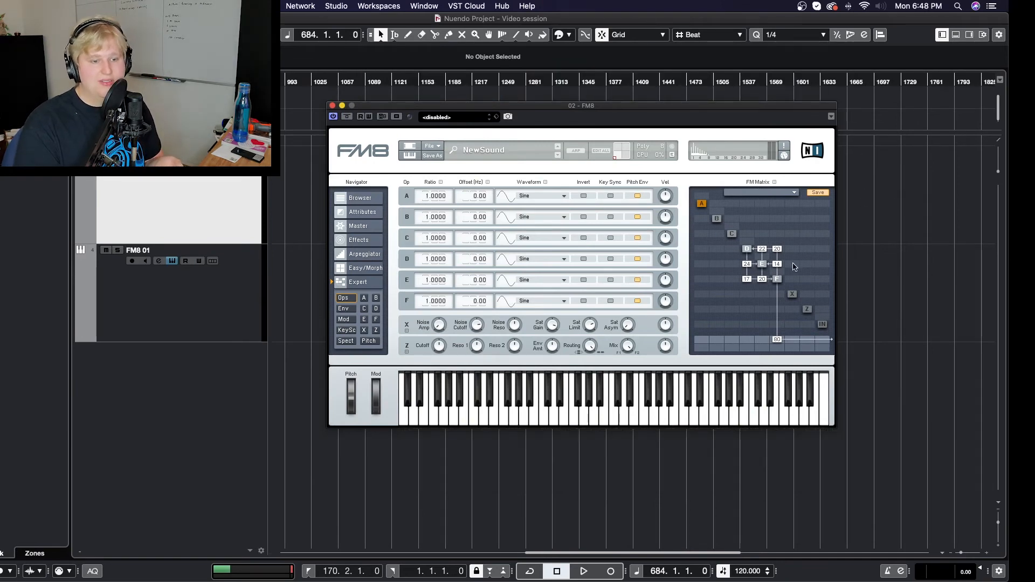
pyautogui.moveTo(740, 277)
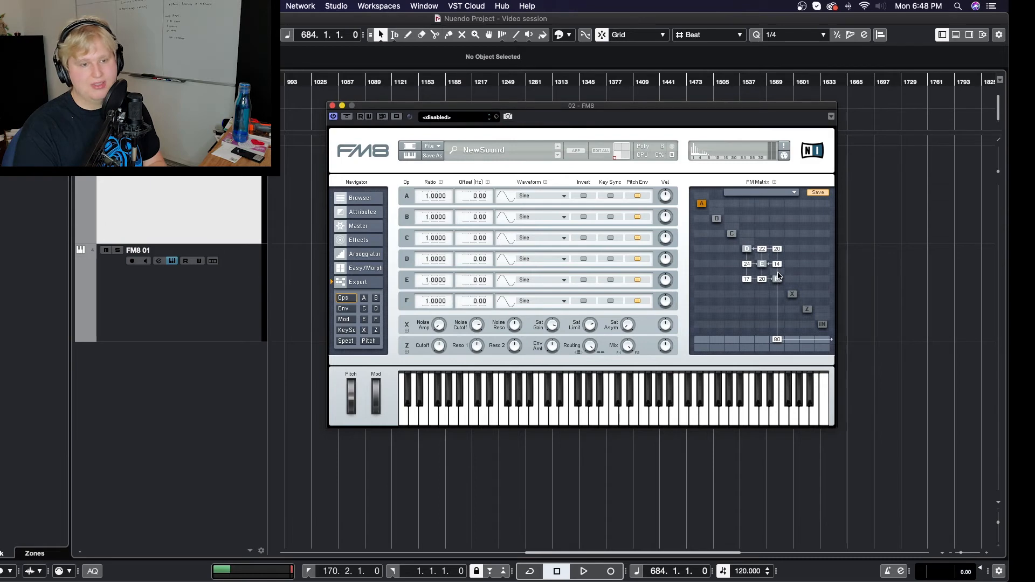
pyautogui.moveTo(479, 281)
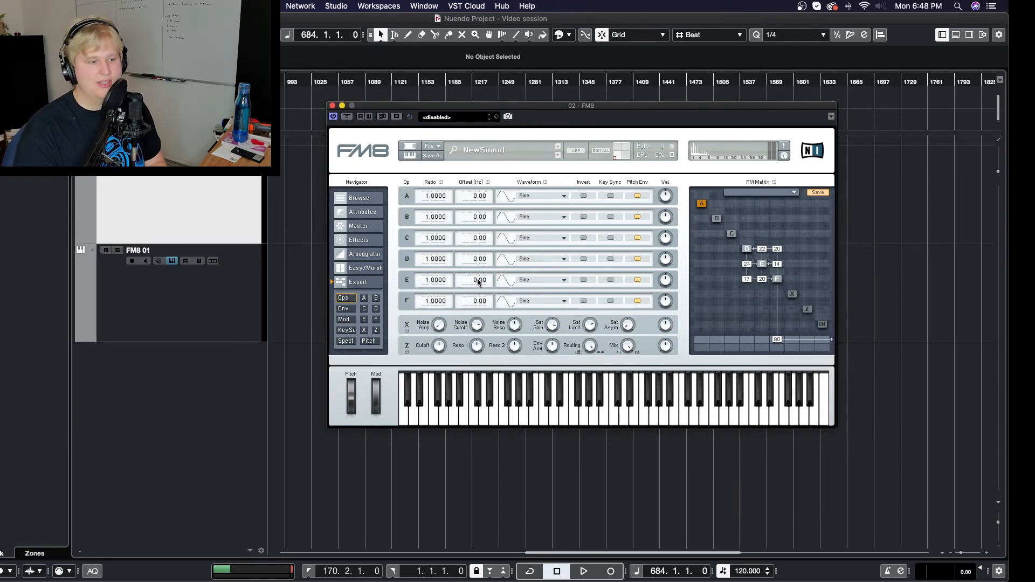
pyautogui.moveTo(401, 264)
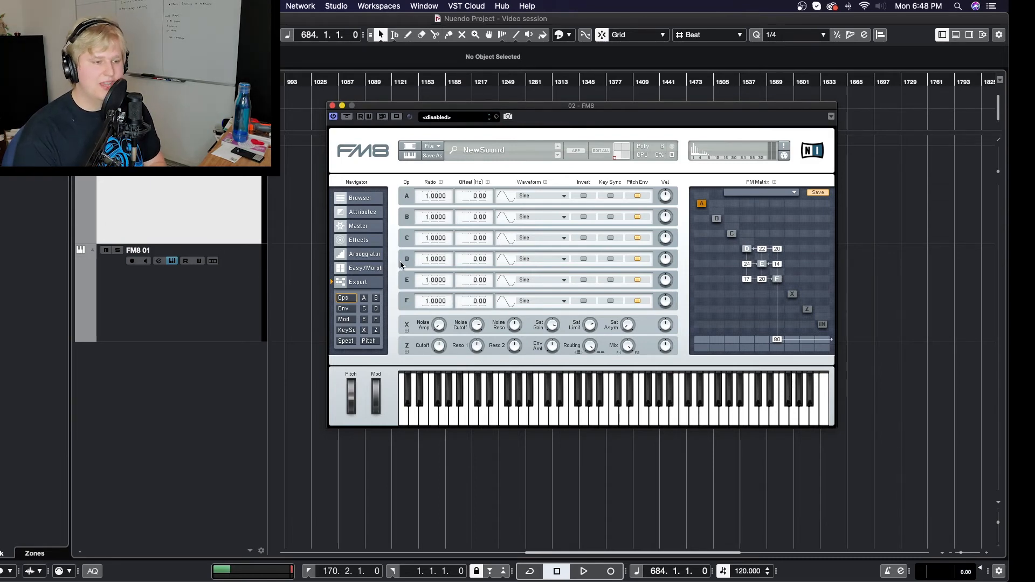